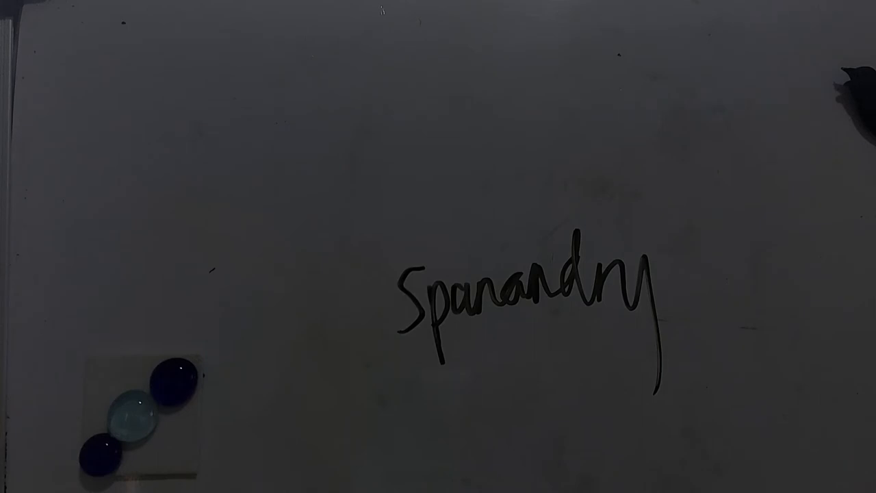
- Begin writing a second word, starting with 'b', beneath 'Spanandry' on the whiteboard
click(486, 370)
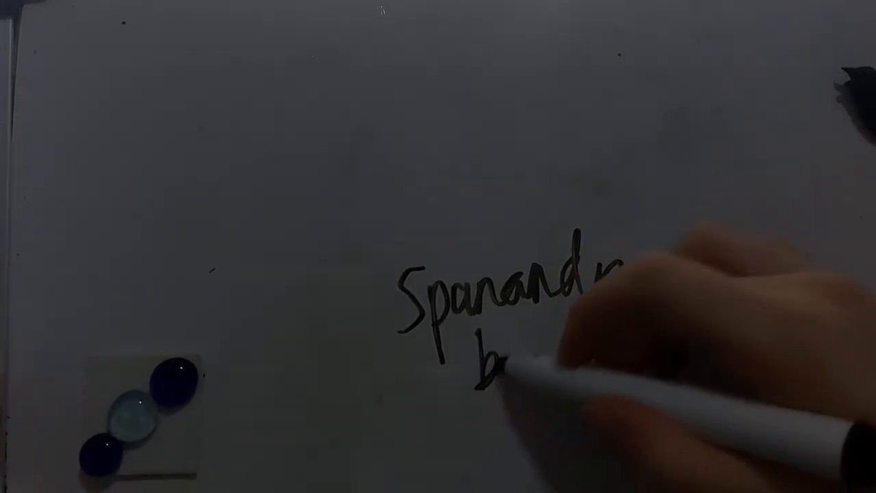